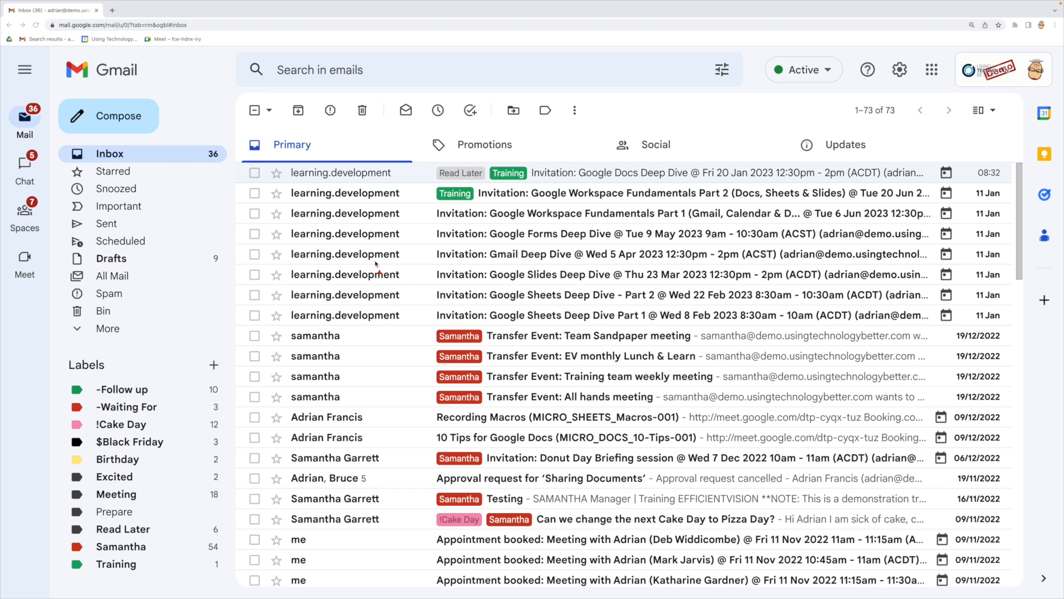
mouse_move(408, 217)
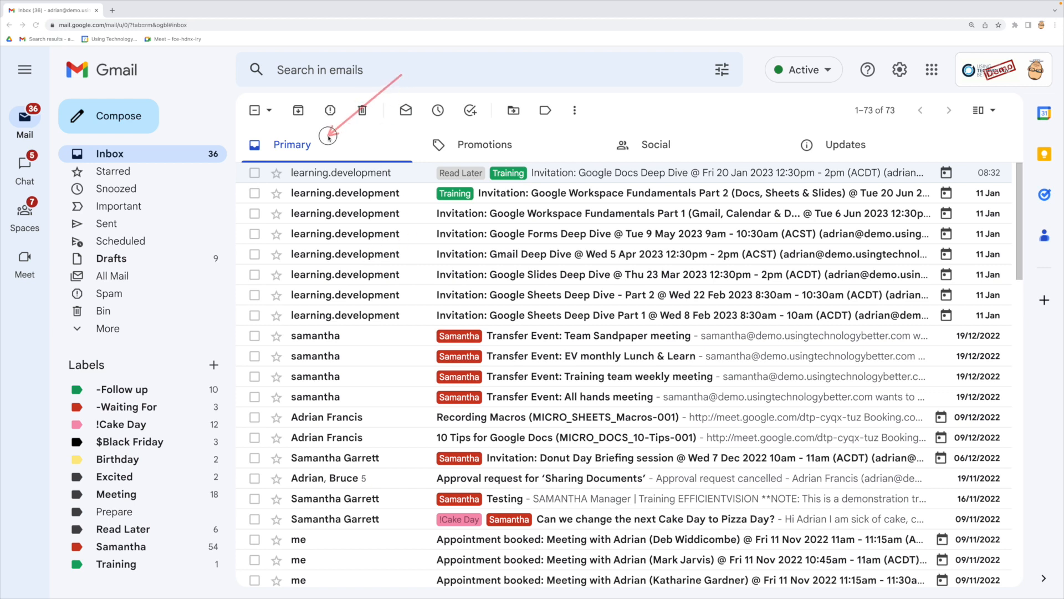
mouse_move(494, 134)
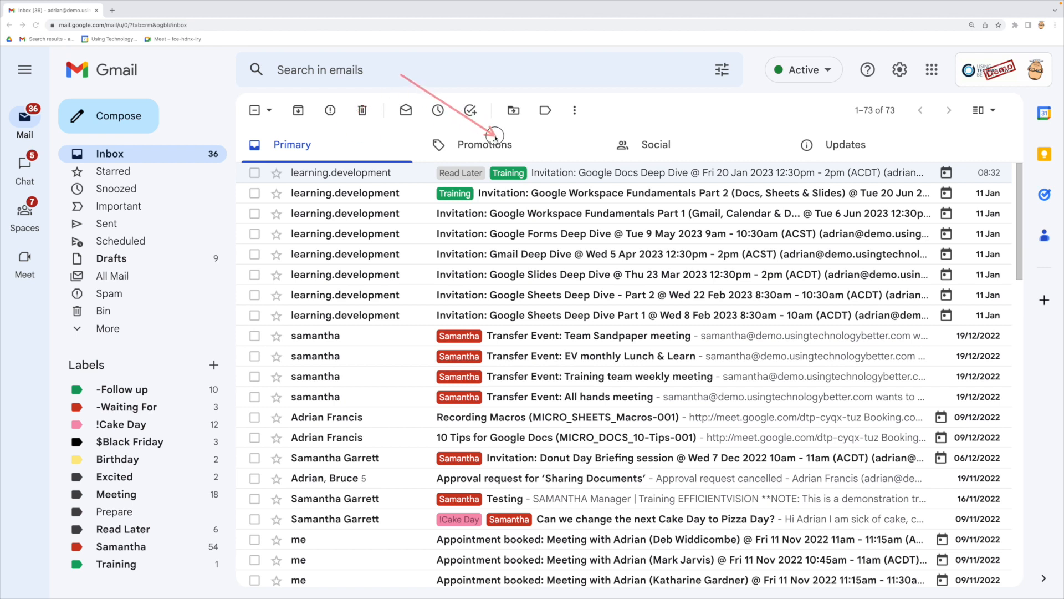
mouse_move(786, 143)
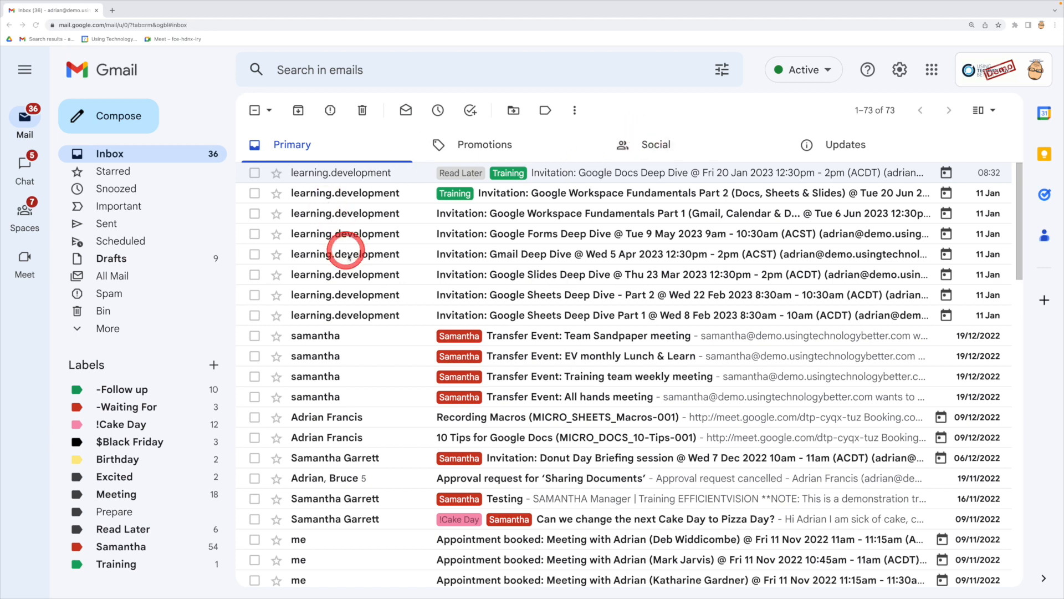
mouse_move(345, 342)
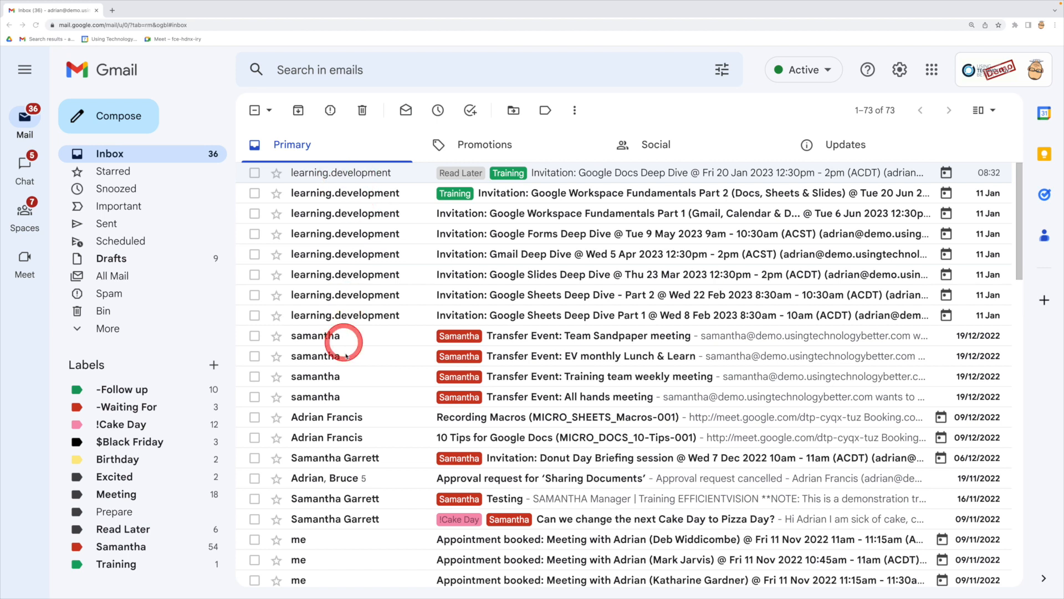
Set the Quick settings inbox type to Unread first
scroll("down", 3)
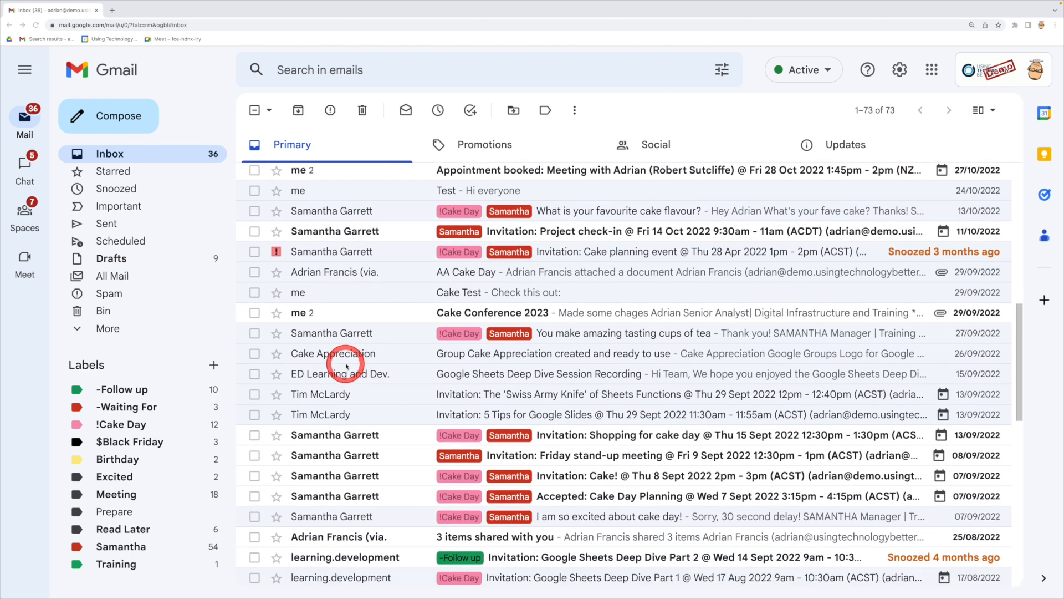
scroll("up", 3)
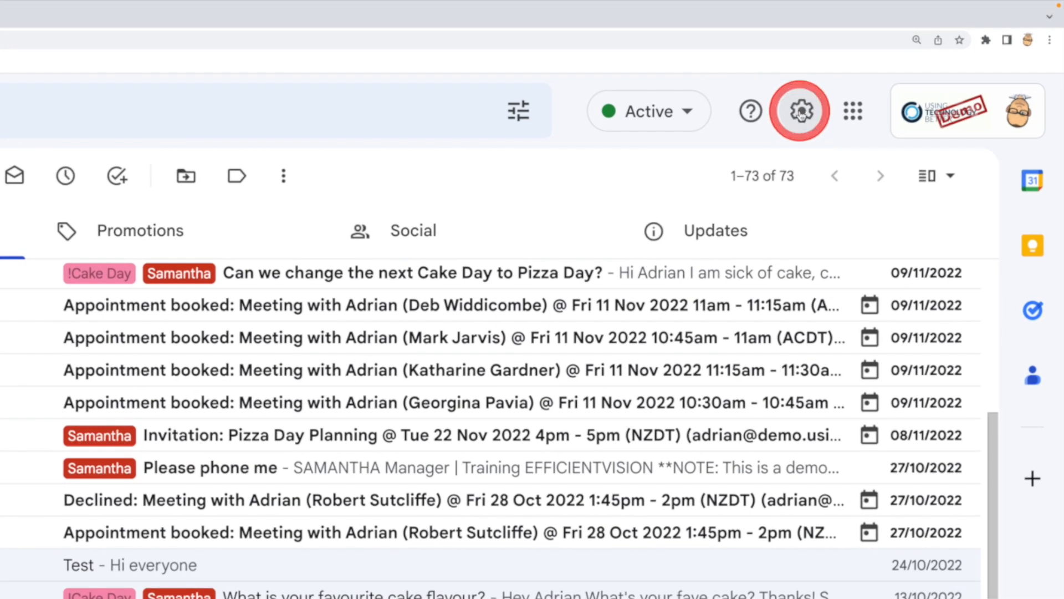
left_click(799, 111)
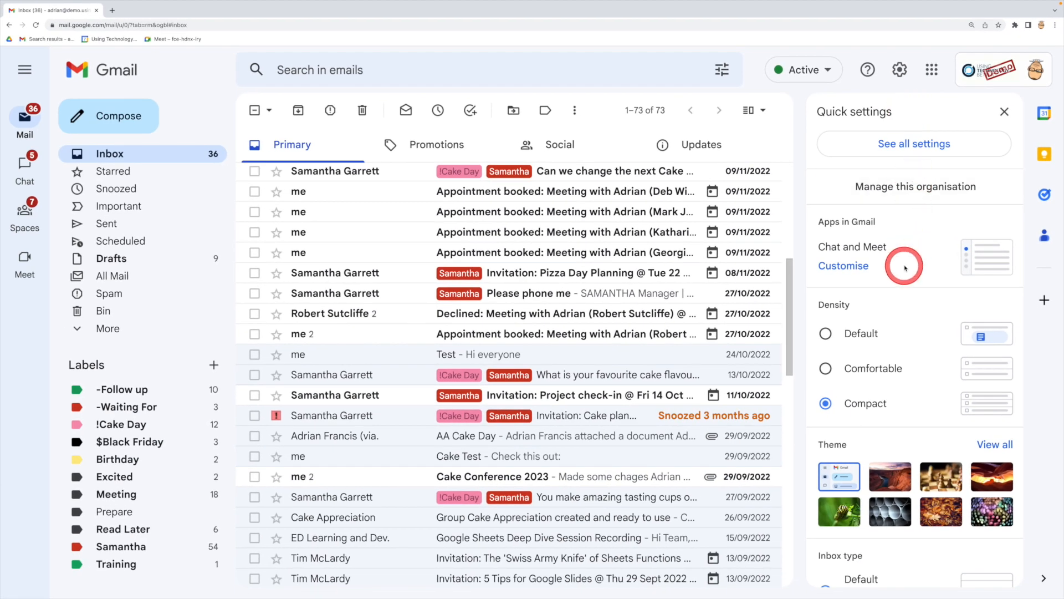
scroll("down", 3)
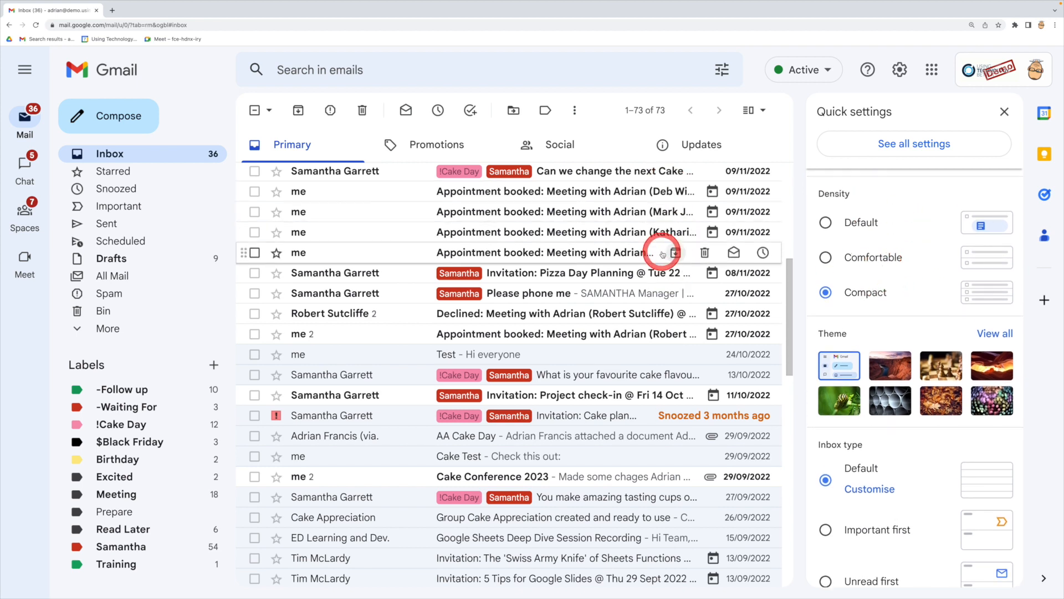
scroll("down", 3)
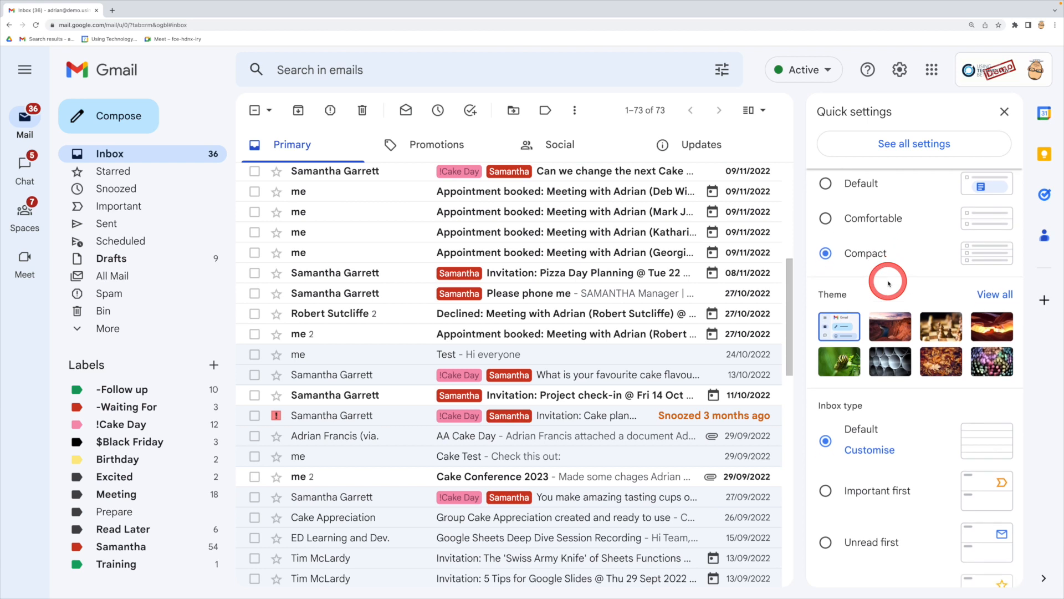
scroll("down", 3)
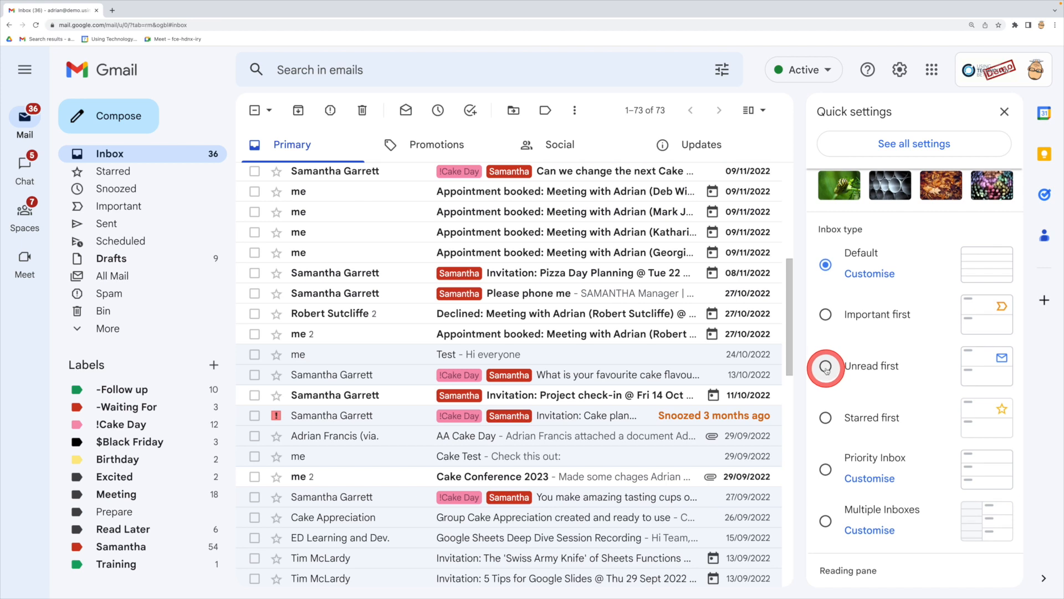
left_click(826, 367)
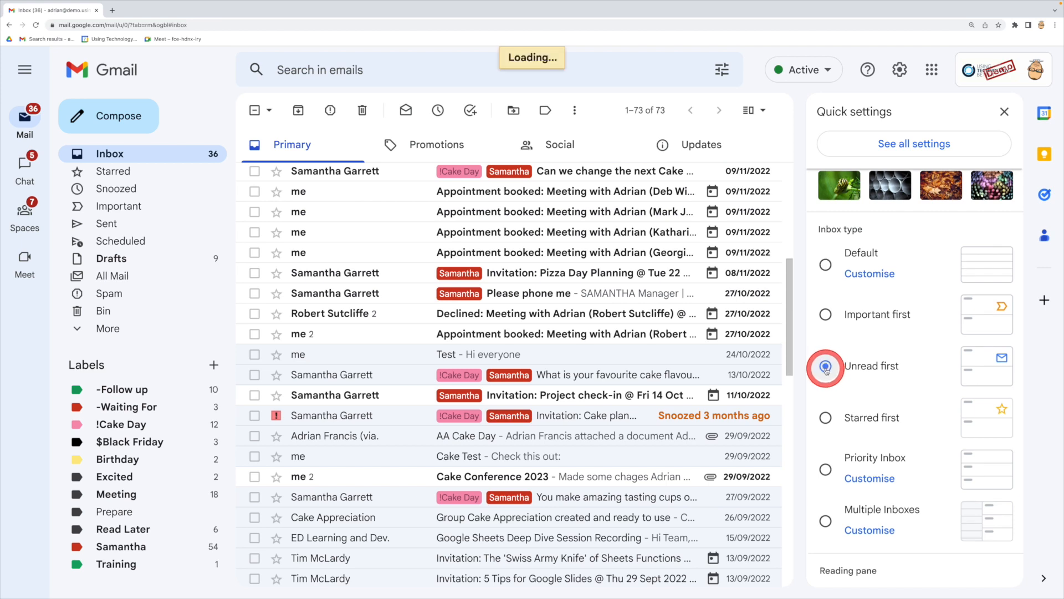
left_click(825, 366)
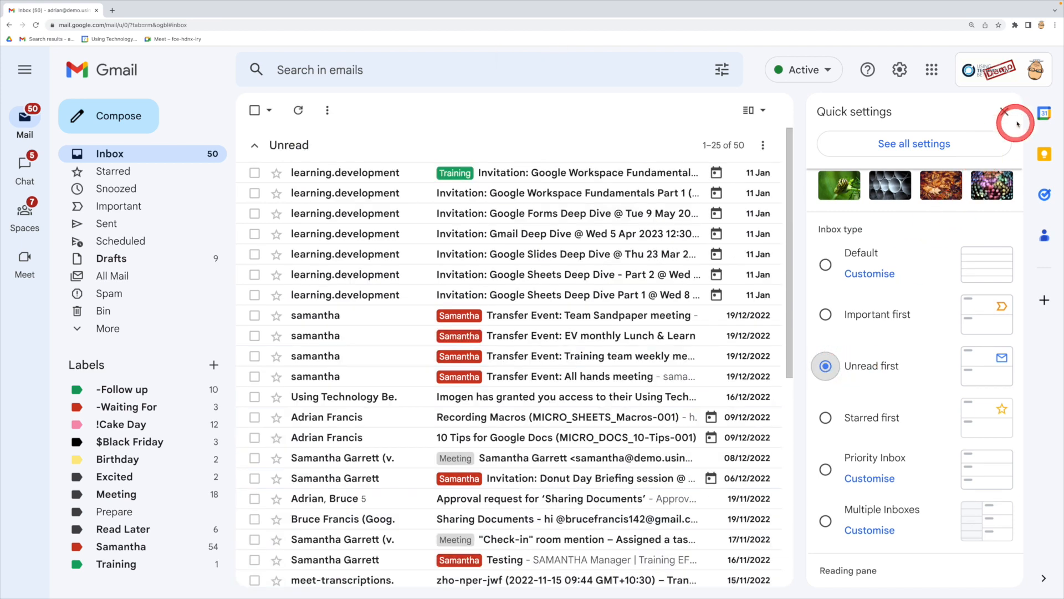
Close Quick settings and scroll through the Unread and Everything else (97 read) sections
left_click(1005, 111)
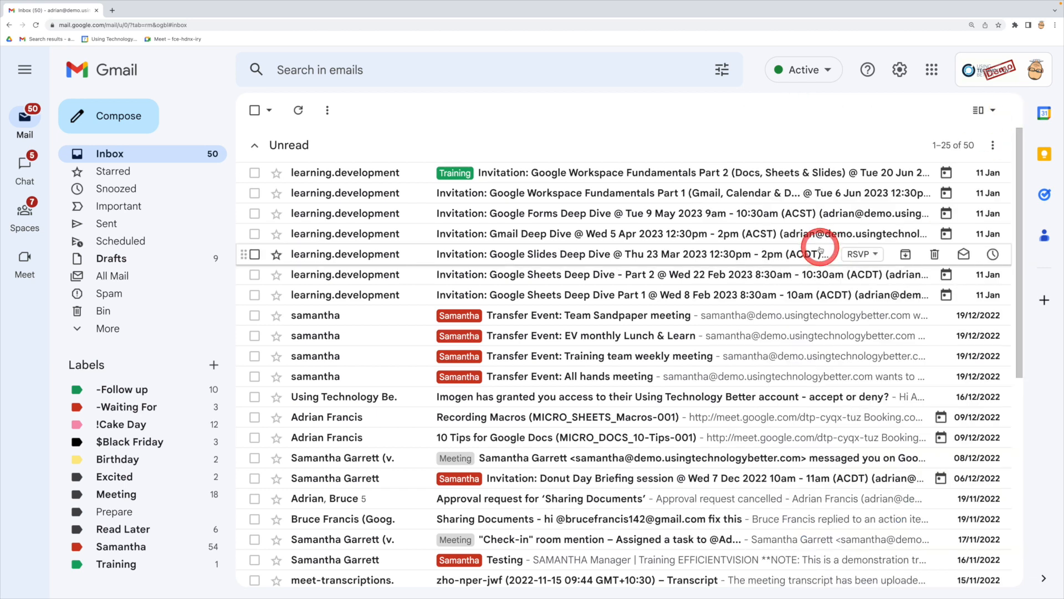
mouse_move(335, 417)
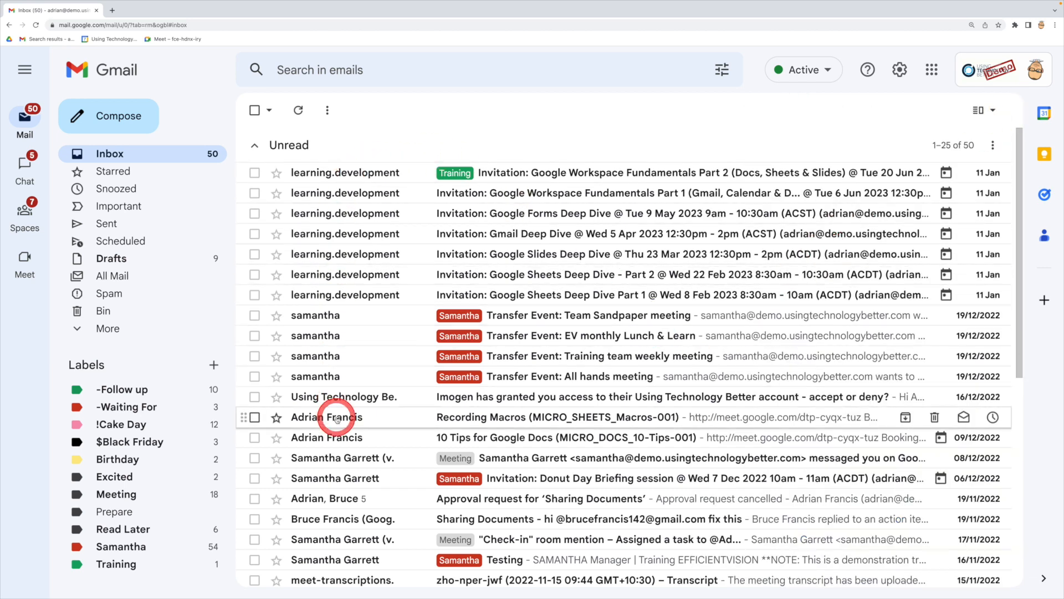
scroll("down", 3)
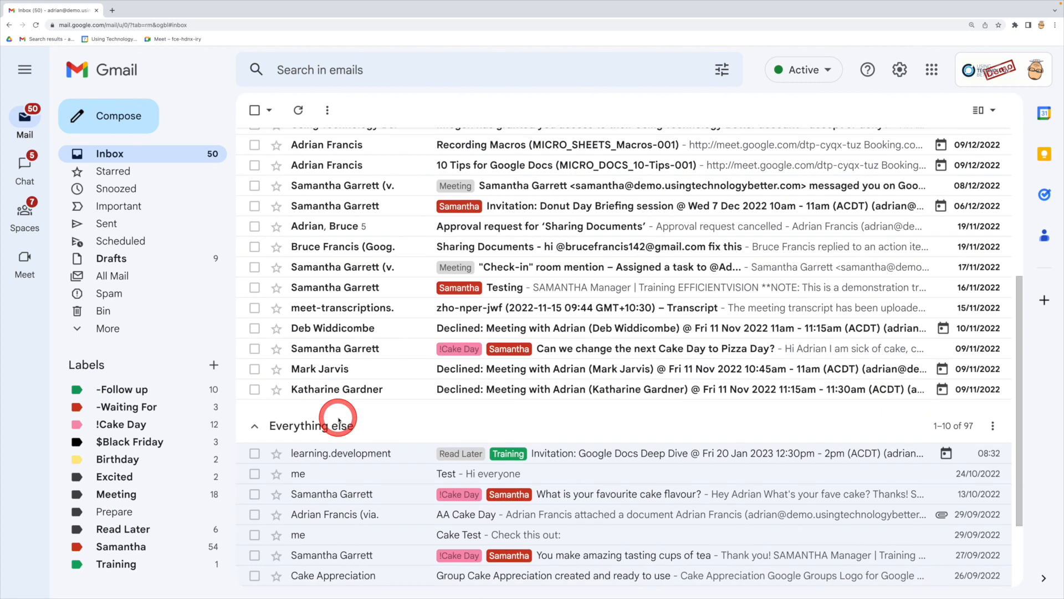
scroll("down", 3)
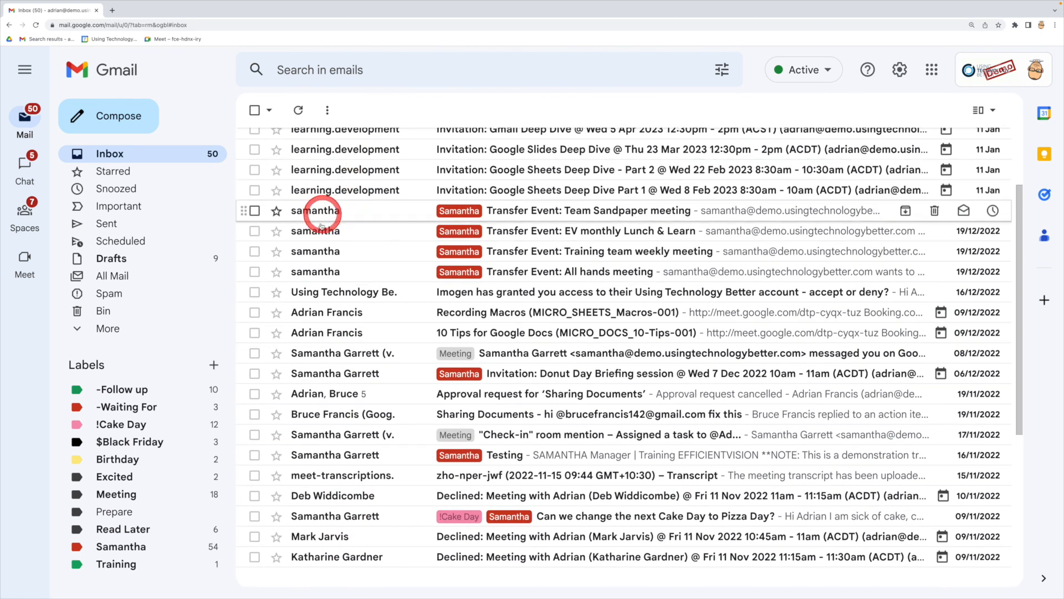
mouse_move(332, 292)
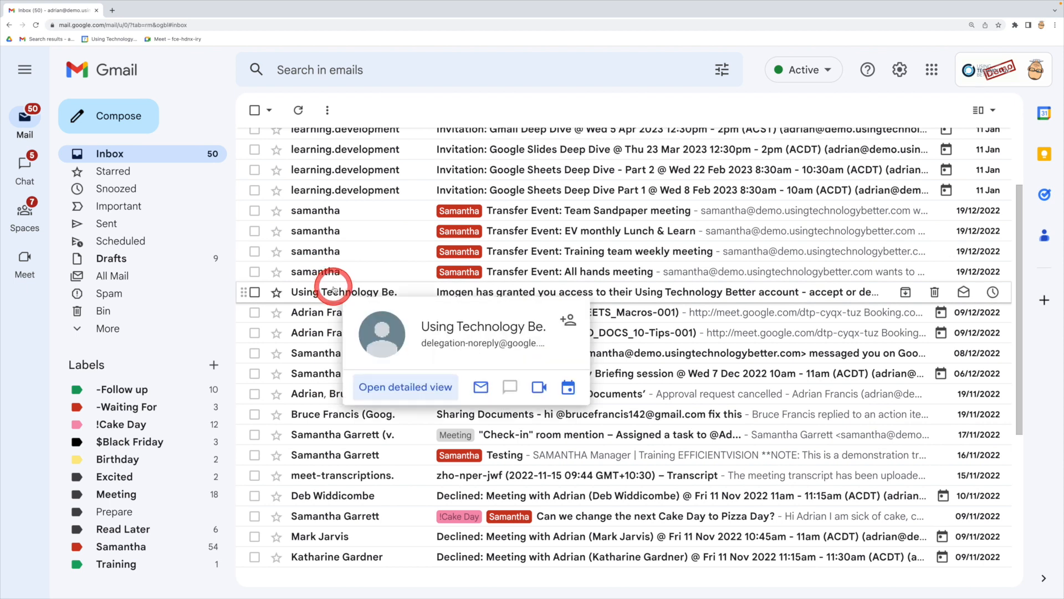
scroll("down", 3)
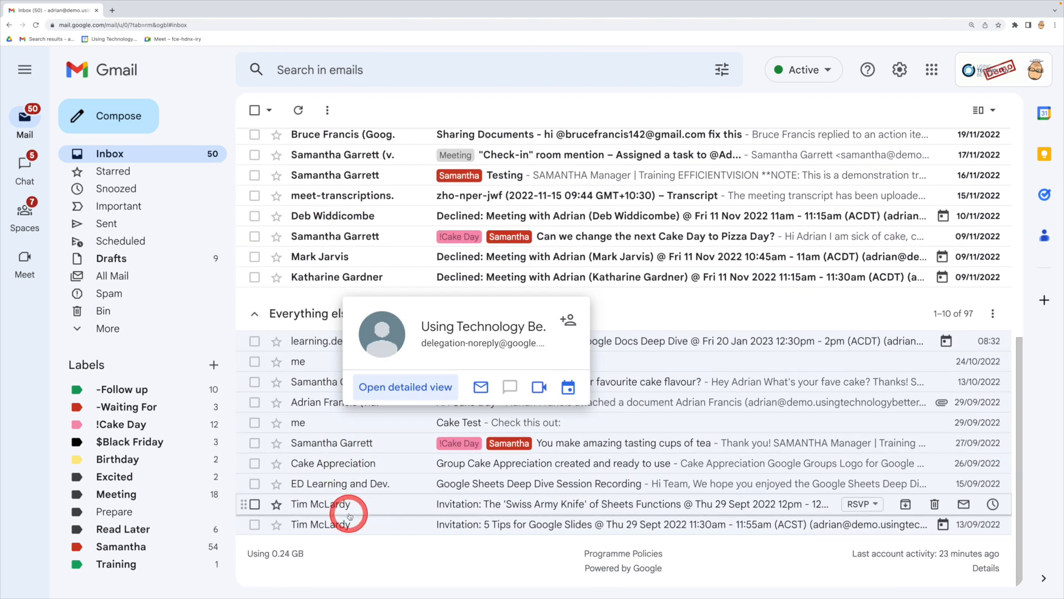